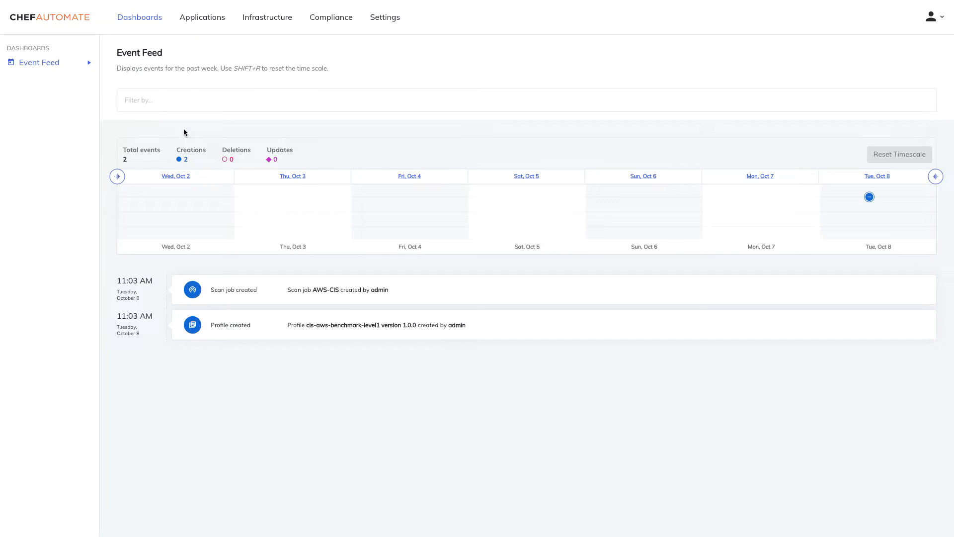
# - Browse from the event feed through Habitat service groups to the Client Runs node list
pyautogui.click(202, 17)
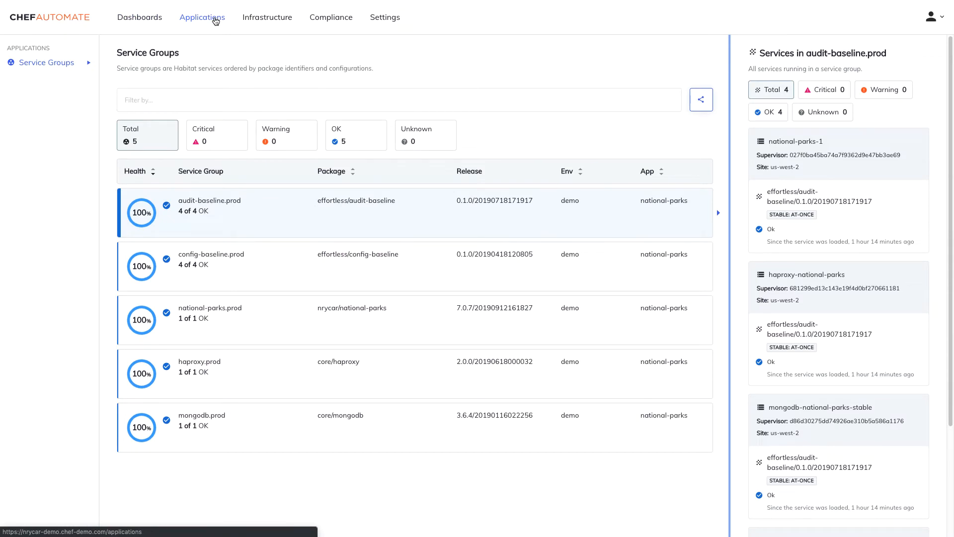
pyautogui.click(267, 16)
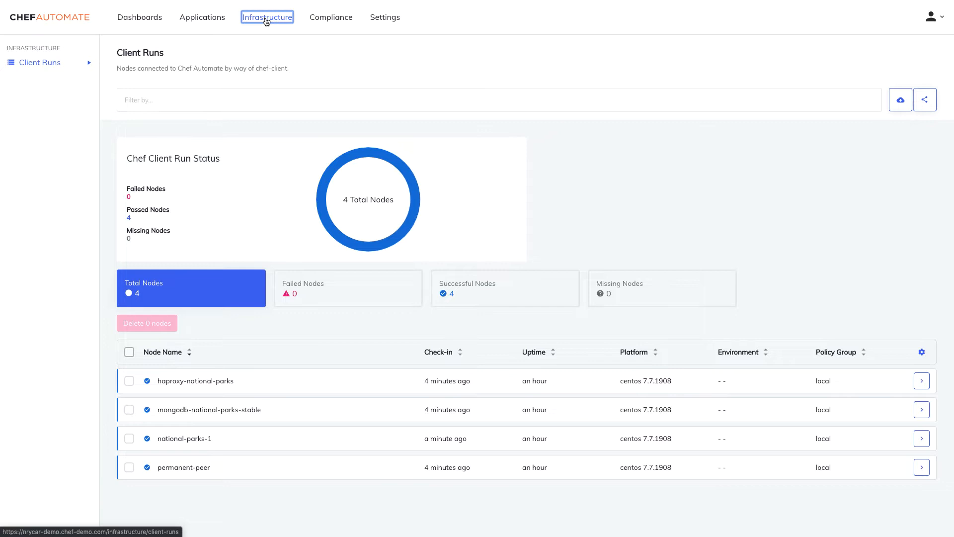
pyautogui.click(331, 17)
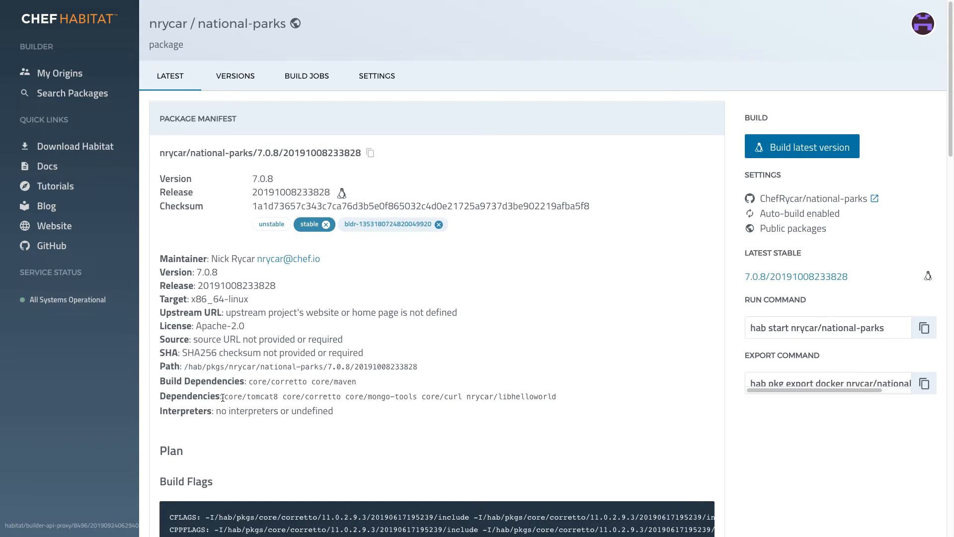
# - Switch from the browser to the iTerm2 window in the national-parks checkout on master
pyautogui.doubleClick(251, 397)
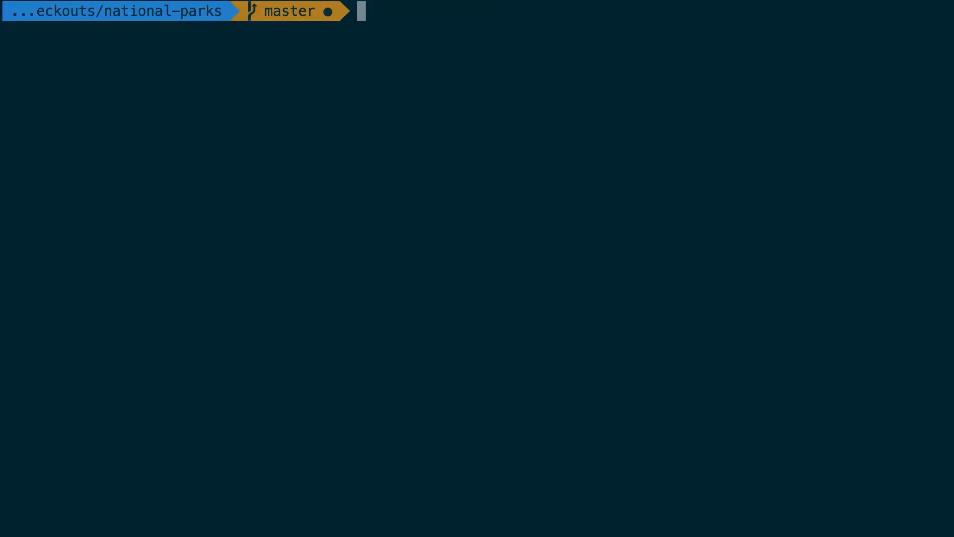
# - Run 'hab studio enter' and build national-parks into a signed 7.0.9 artifact
pyautogui.write('ha')
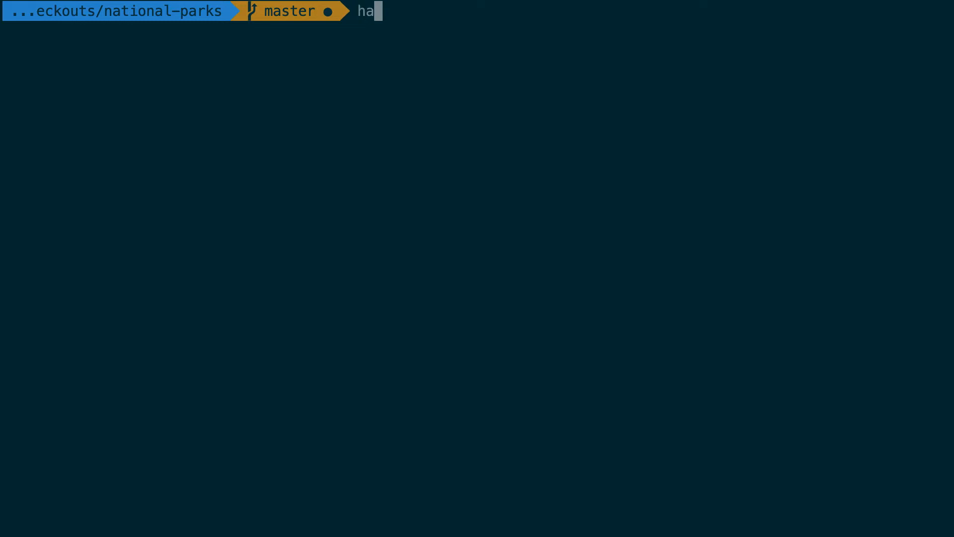
pyautogui.write('b stud')
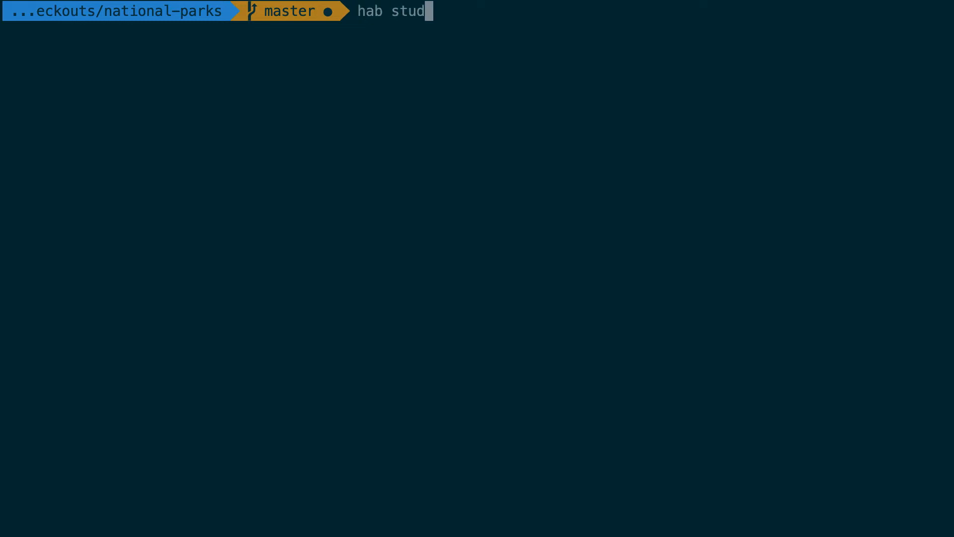
pyautogui.write('io enter')
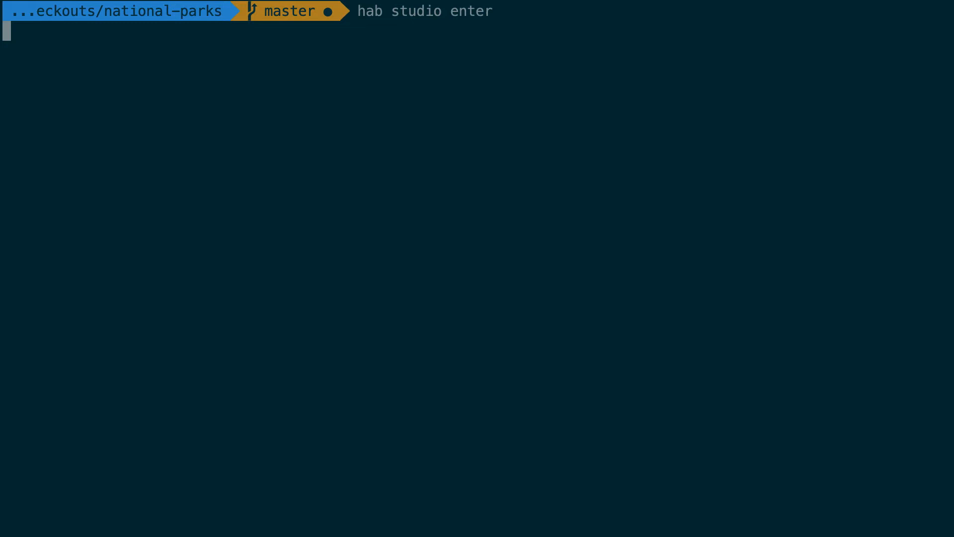
pyautogui.press('Return')
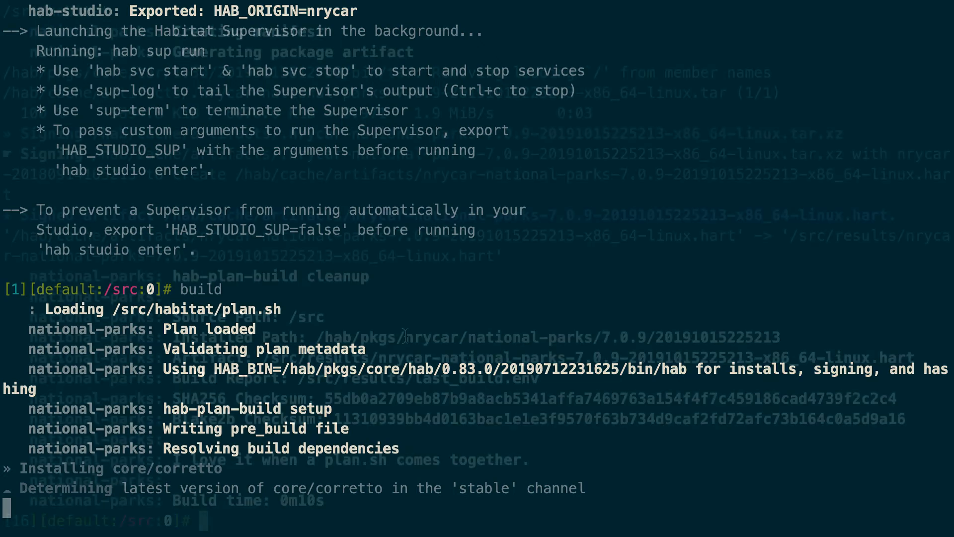
pyautogui.scroll(-3)
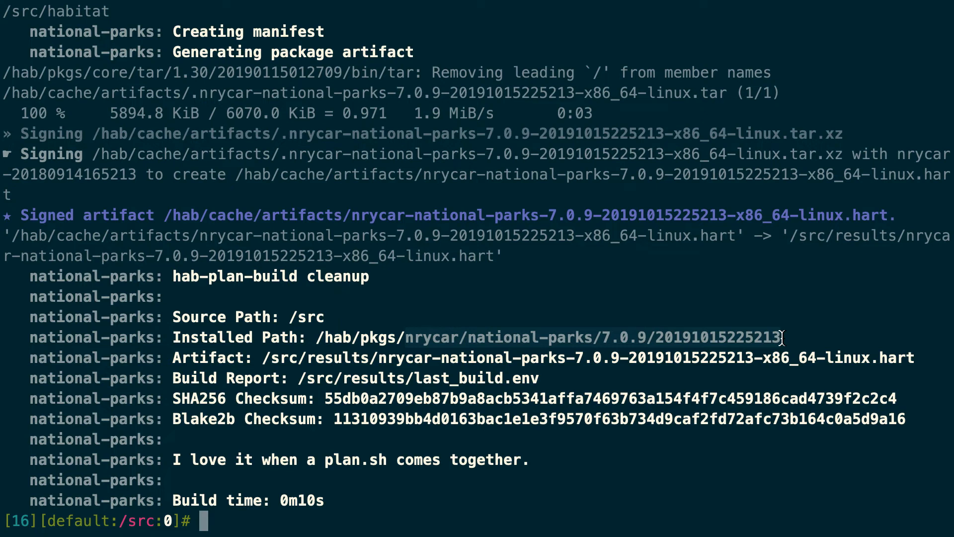
pyautogui.write('h')
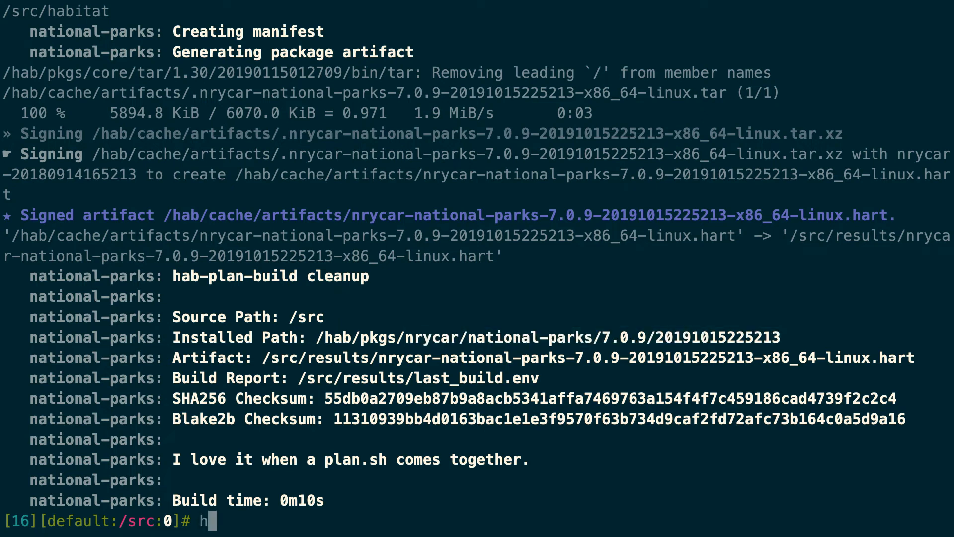
pyautogui.write('ab sv')
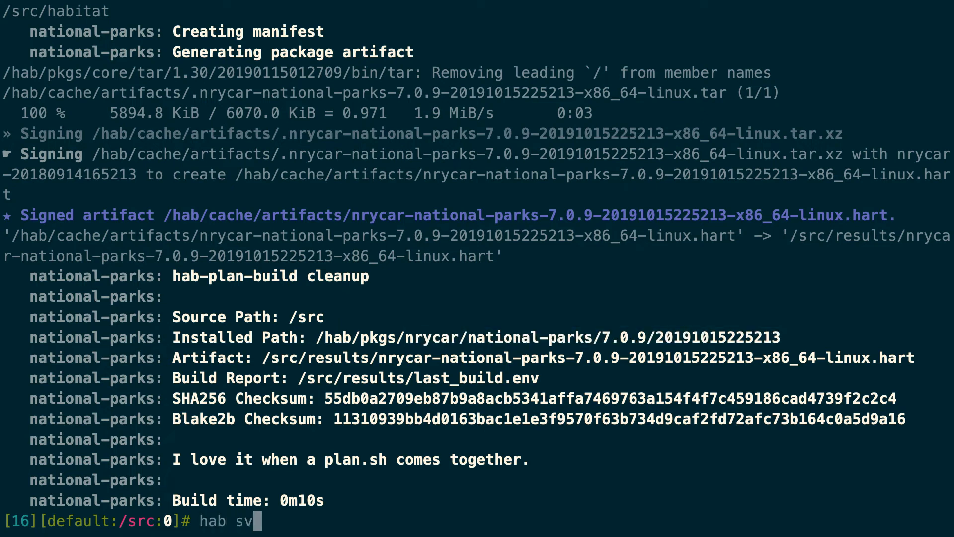
pyautogui.write('c load nrycar/national-parks/7.0.9/20191015225213')
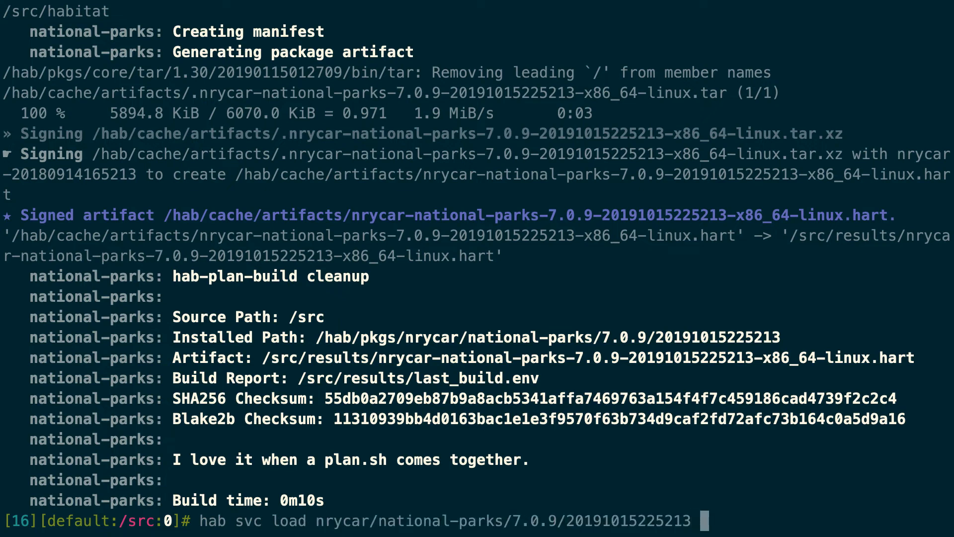
pyautogui.write('--bind')
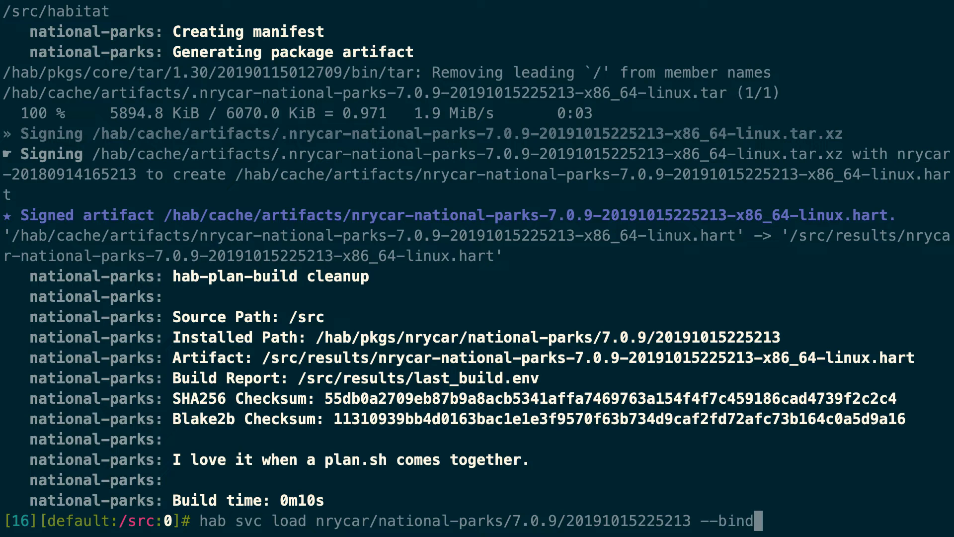
pyautogui.write('datab')
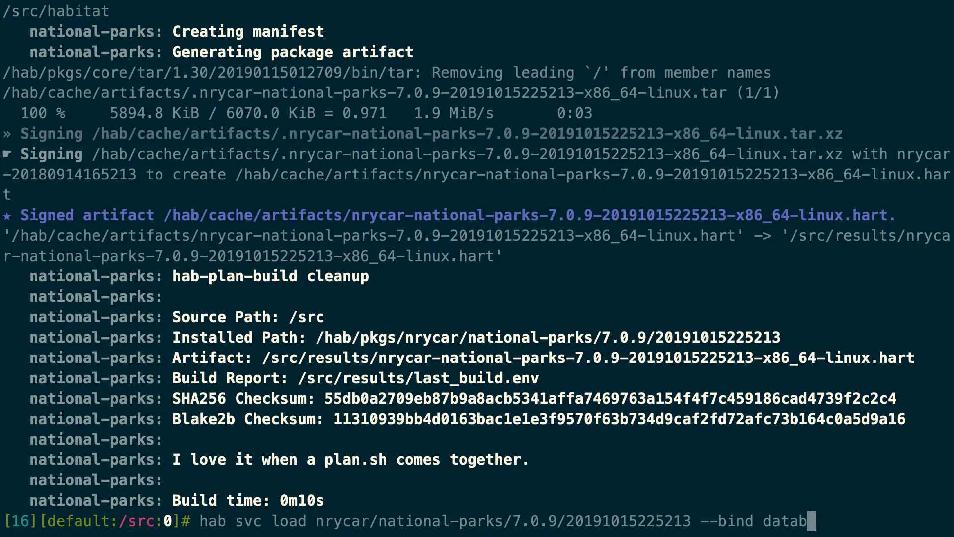
pyautogui.write('ase:mongod')
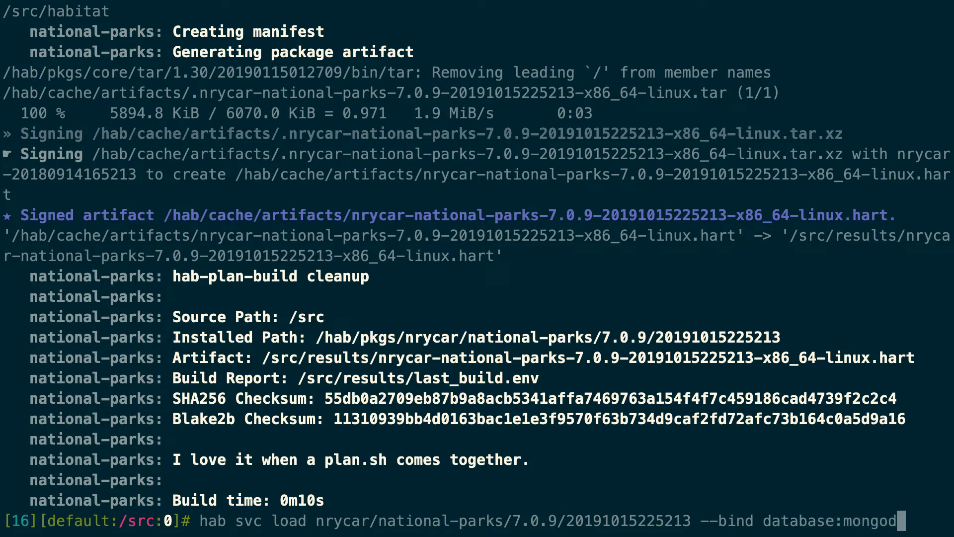
pyautogui.press('Return')
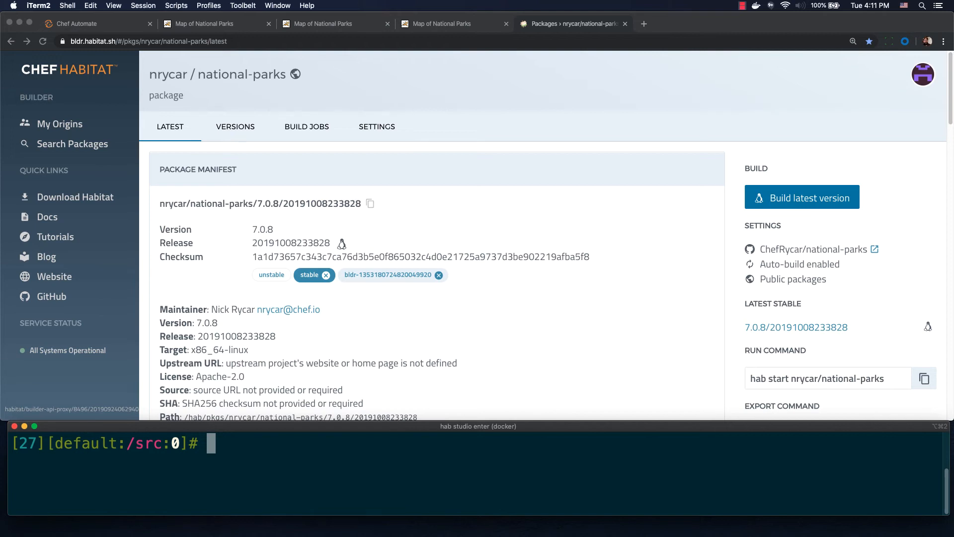
pyautogui.moveTo(287, 463)
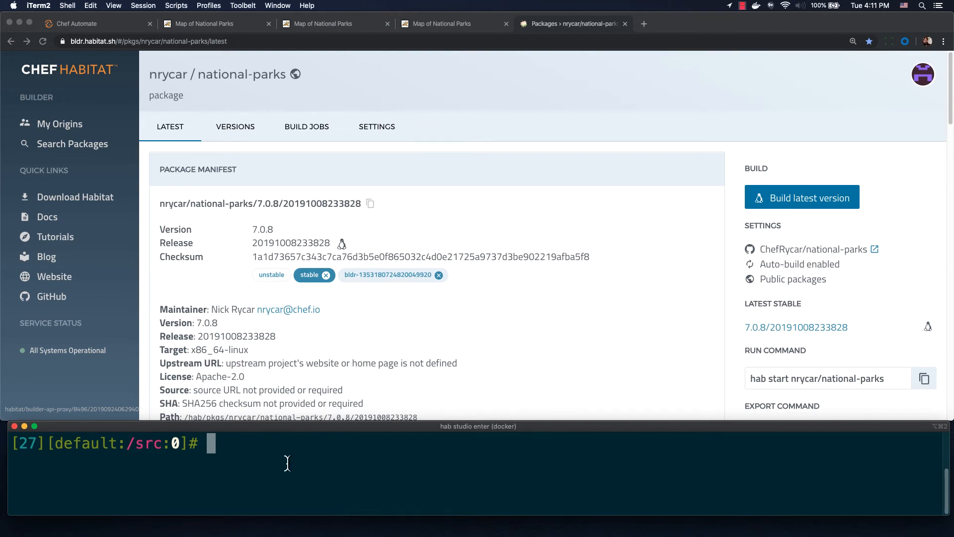
# - Upload the nrycar-national-parks-7.0.9 .hart from results and check the dev map shows red pins
pyautogui.write('hab pkg upload results/nrycar-national-parks-7.0.9-20191015225213-x86_64-linux.hart')
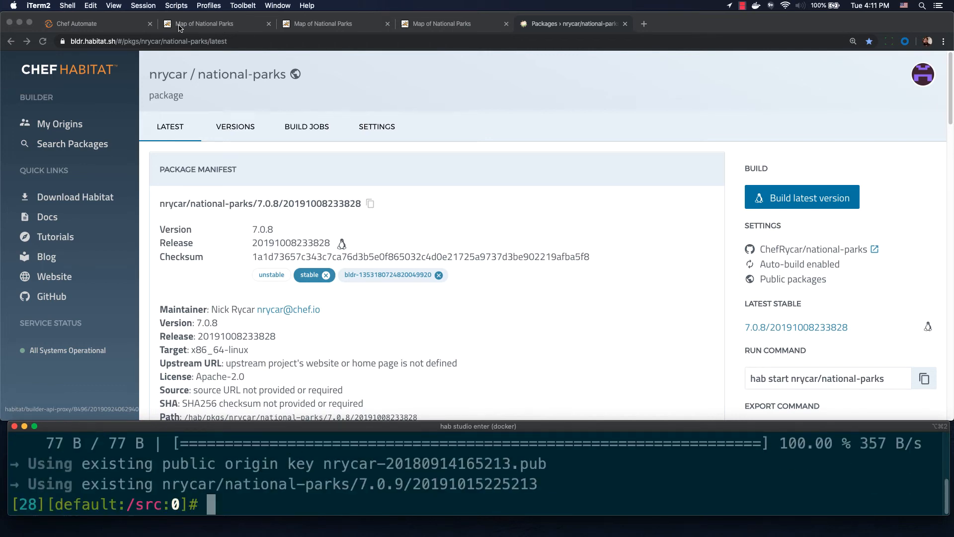
pyautogui.click(43, 41)
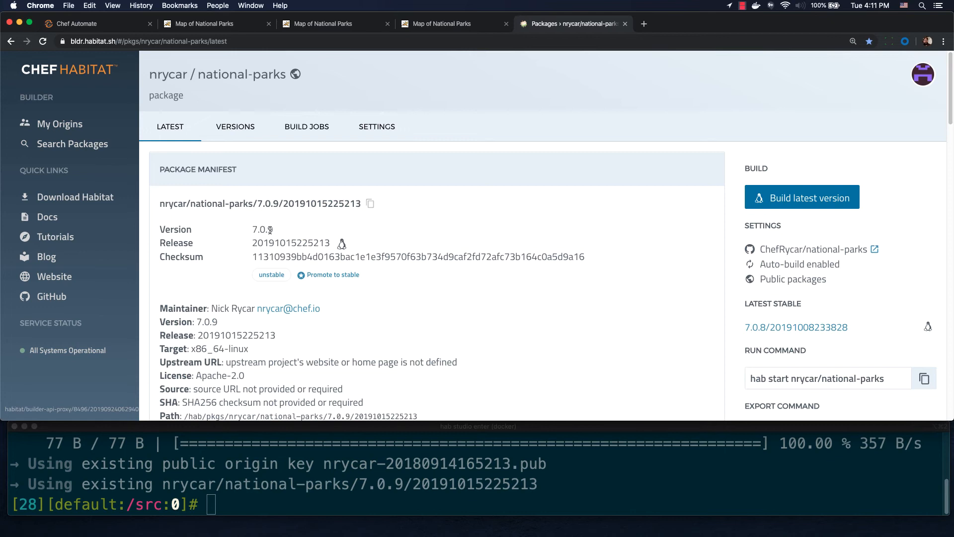
pyautogui.moveTo(282, 302)
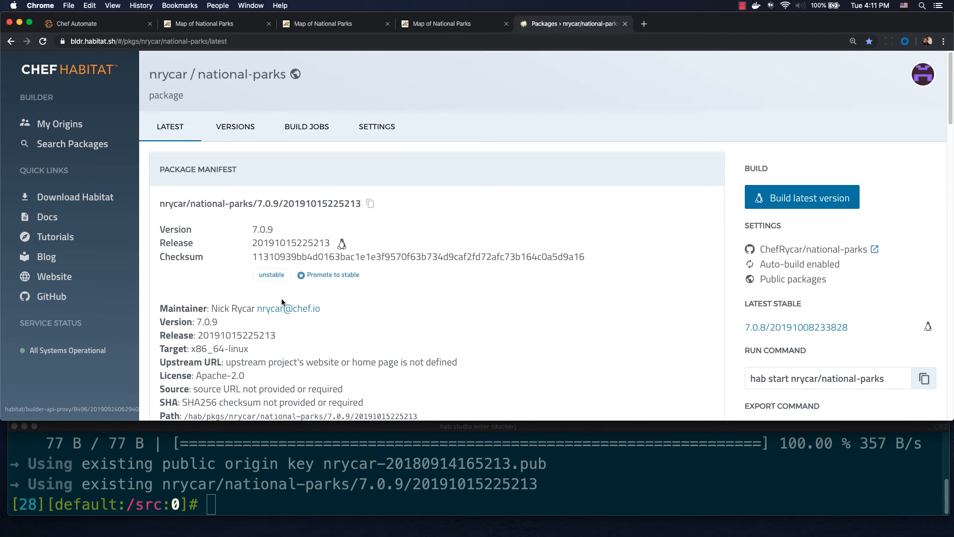
pyautogui.moveTo(257, 297)
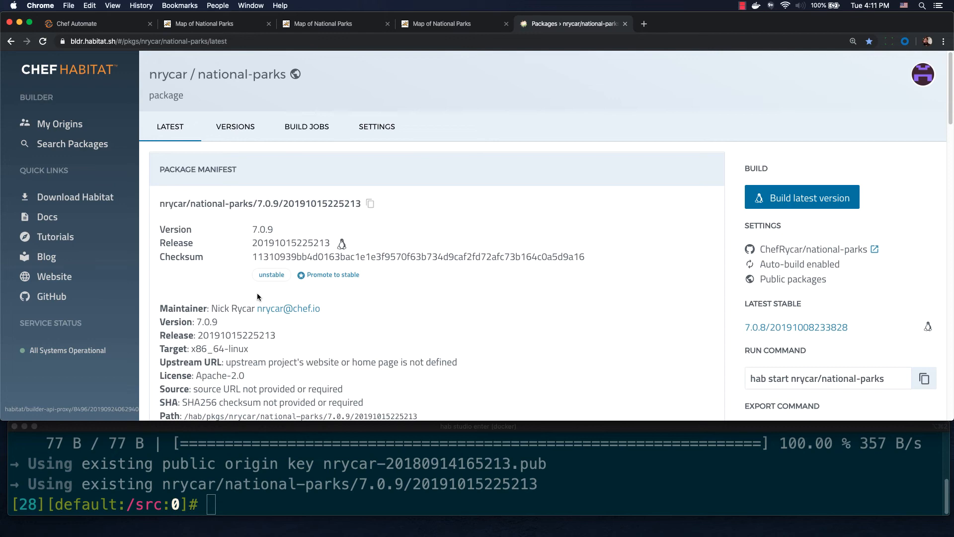
pyautogui.moveTo(213, 34)
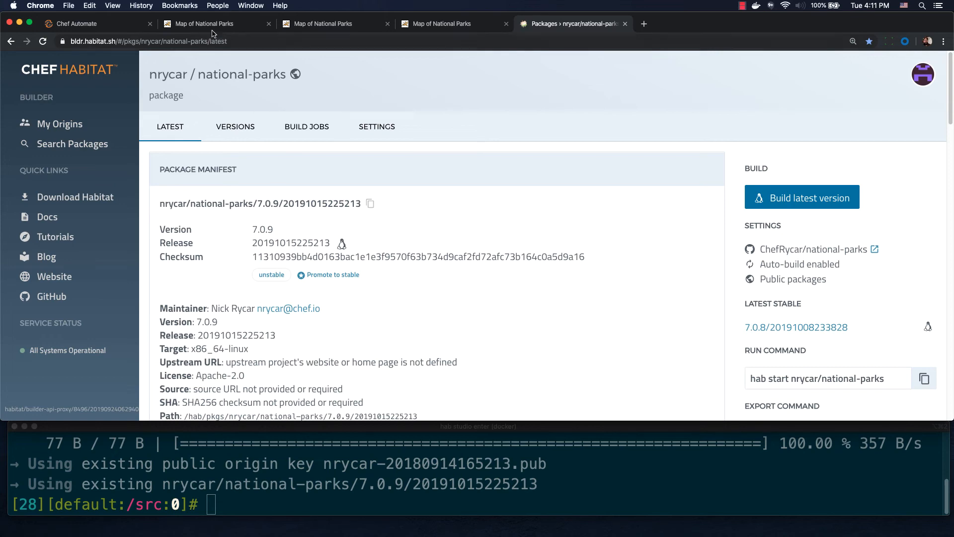
pyautogui.click(203, 23)
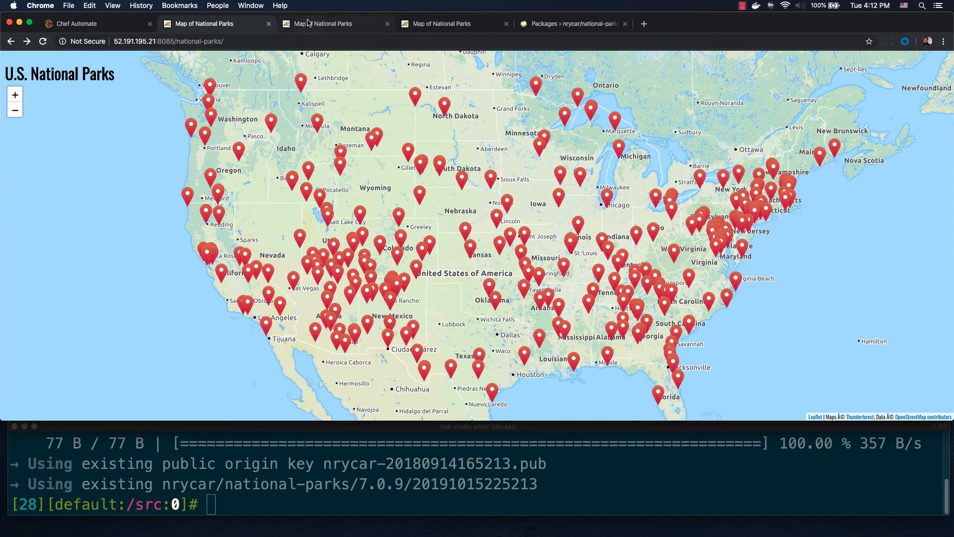
# - Reload the production map to confirm it still shows blue pins, then bring up Chef Automate
pyautogui.click(322, 23)
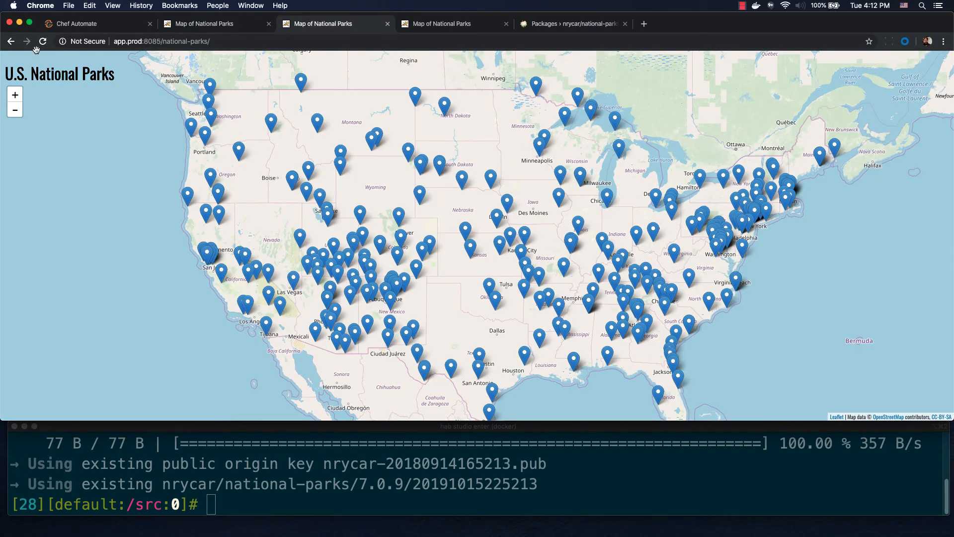
pyautogui.click(43, 41)
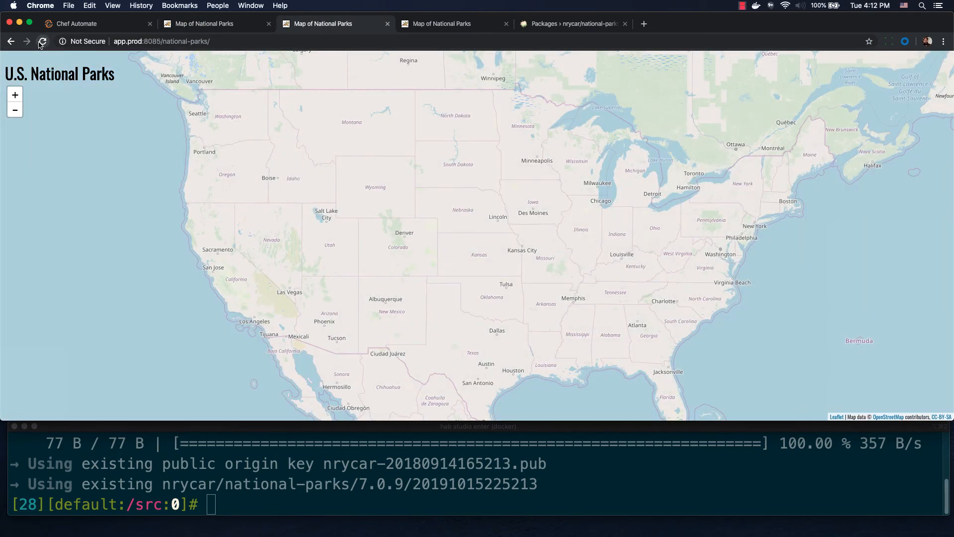
pyautogui.click(42, 41)
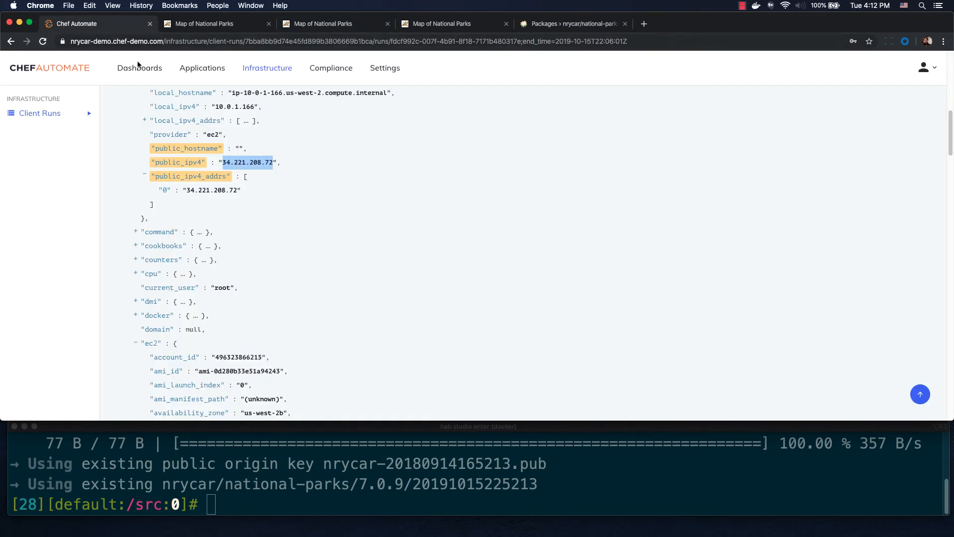
# - Sort service groups by name to see national-parks.dev on 7.0.9 and prod on 7.0.8
pyautogui.click(202, 68)
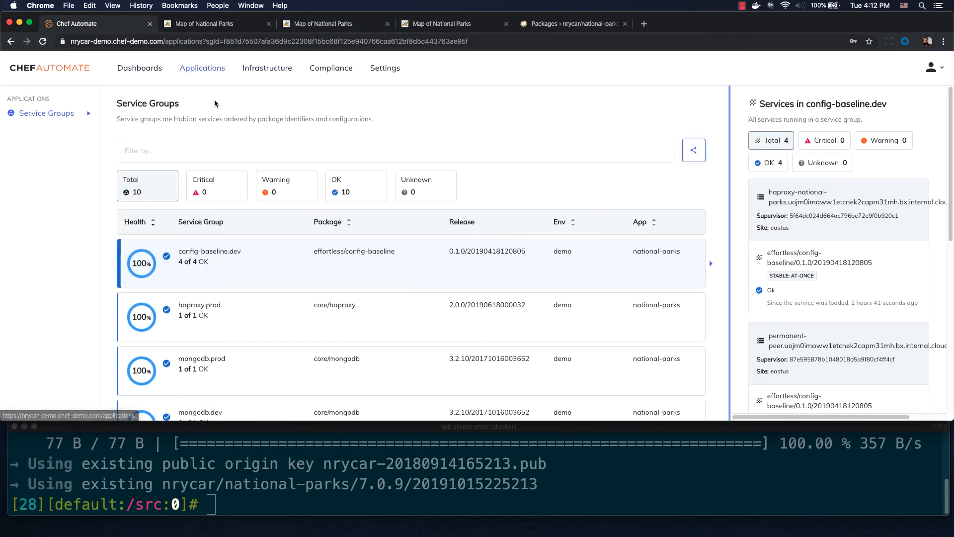
pyautogui.click(200, 222)
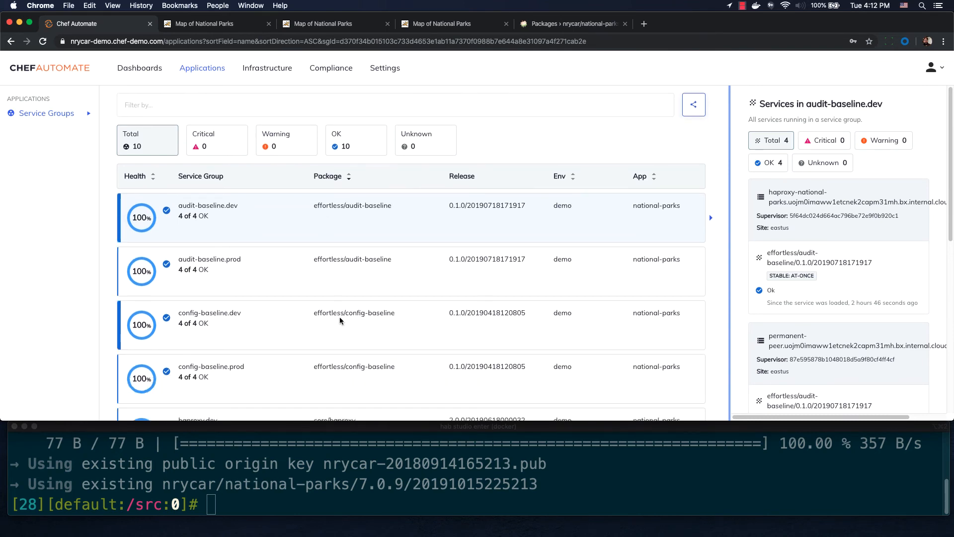
pyautogui.scroll(-3)
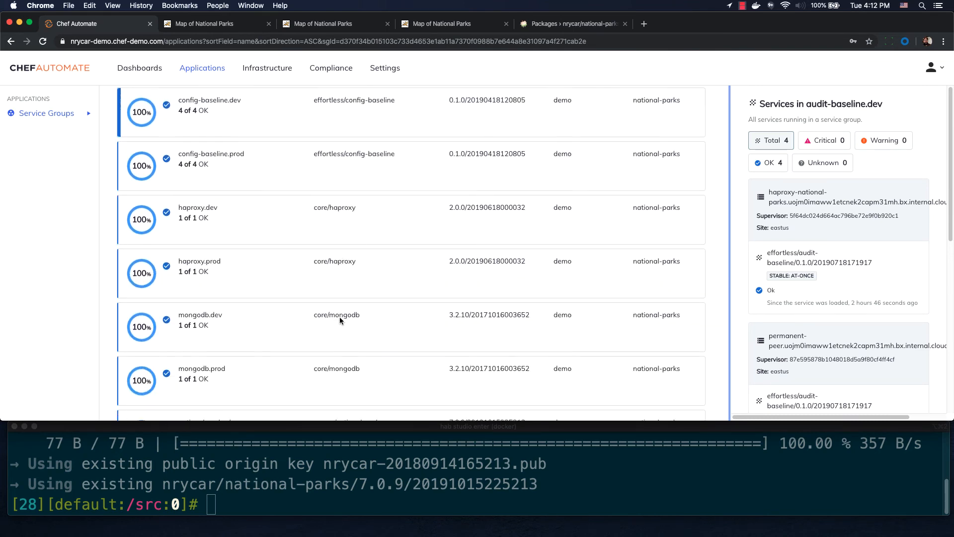
pyautogui.scroll(-3)
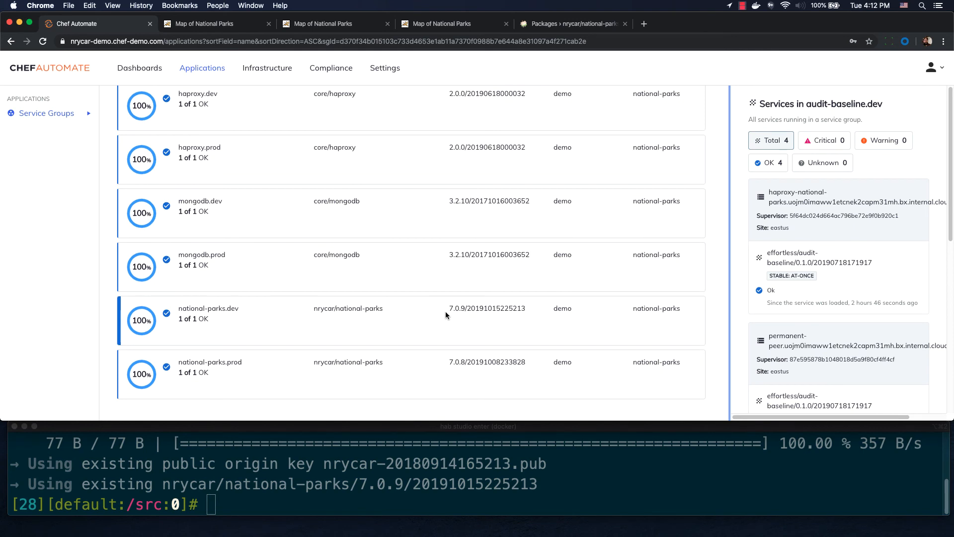
pyautogui.moveTo(471, 310)
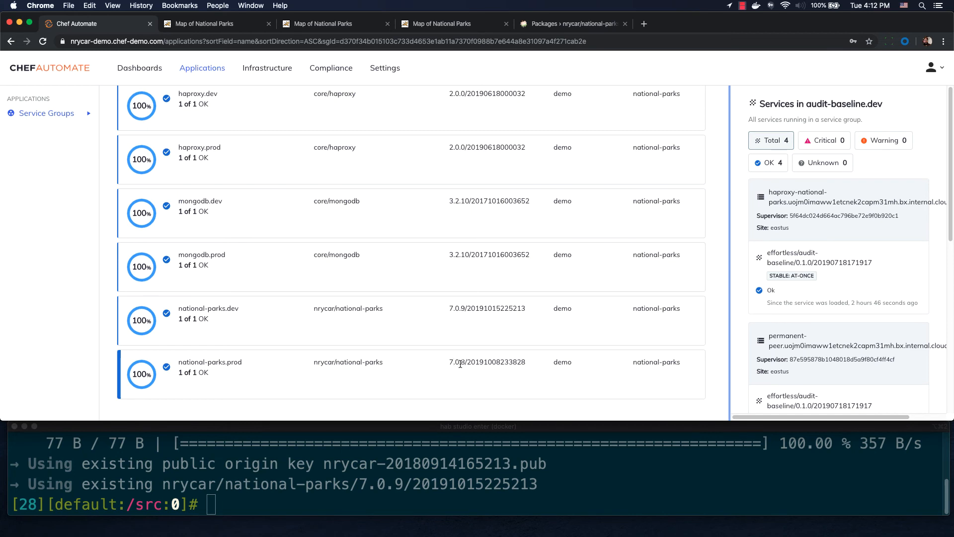
pyautogui.moveTo(407, 346)
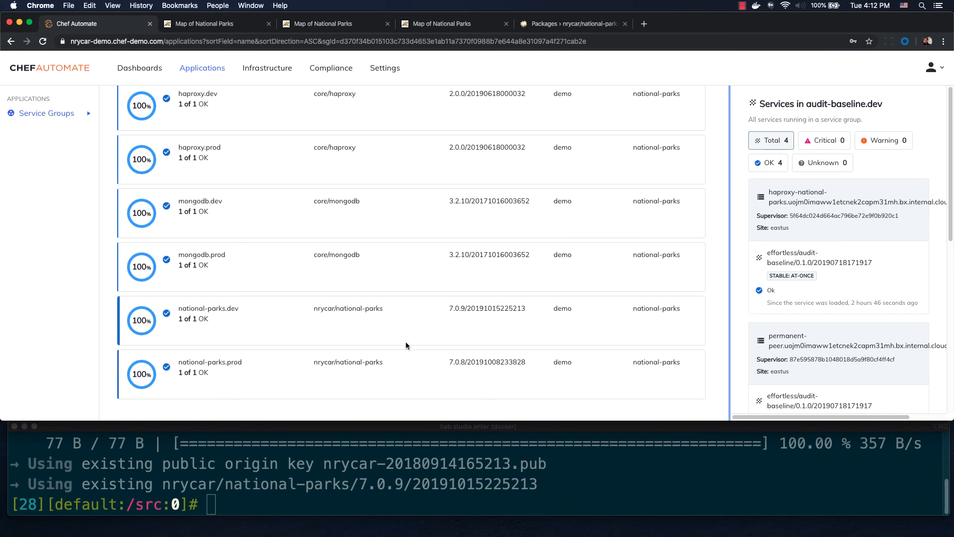
pyautogui.moveTo(268, 68)
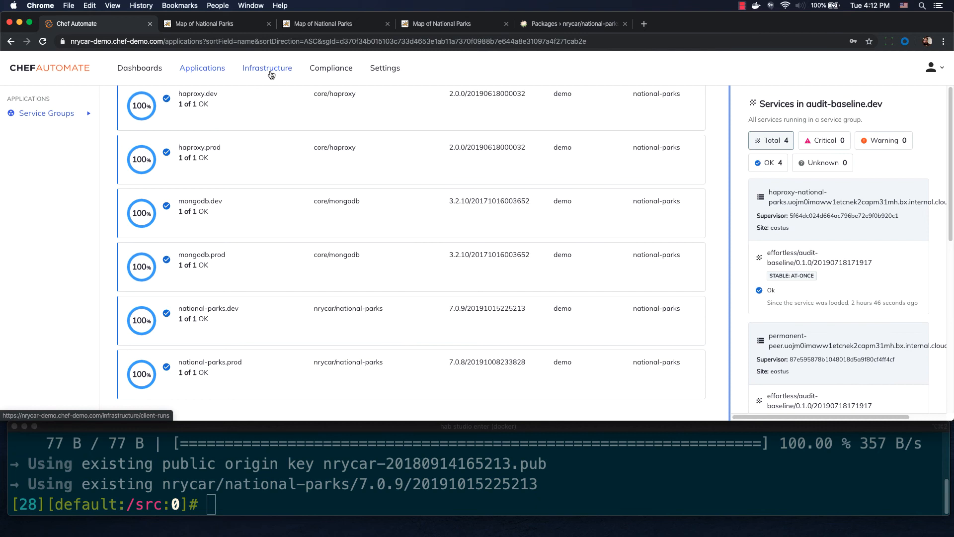
pyautogui.click(267, 68)
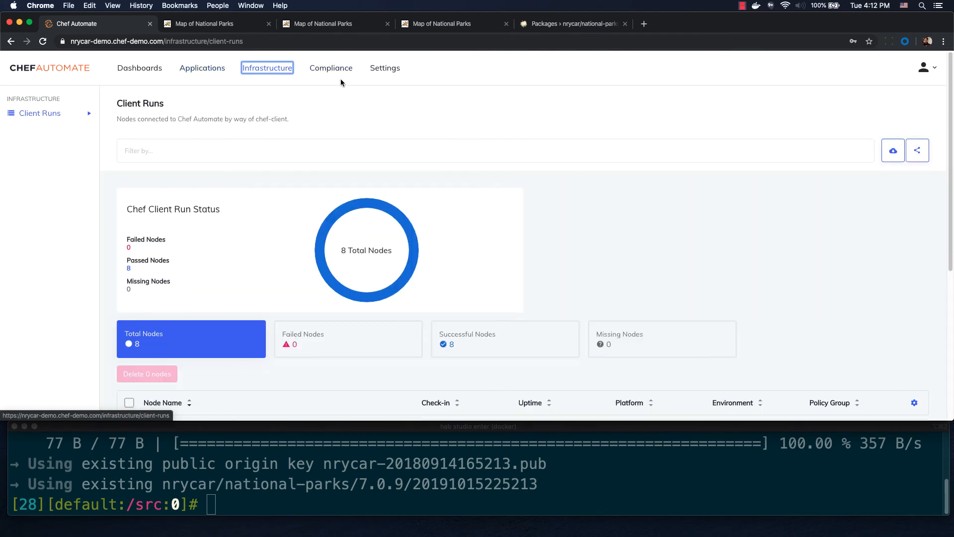
pyautogui.moveTo(324, 125)
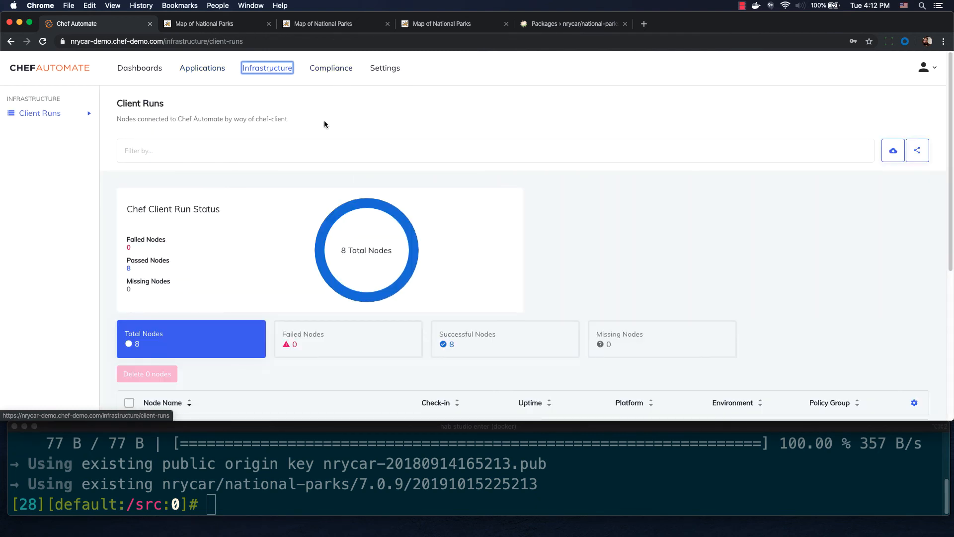
# - Review client runs and the Compliance report listing all 8 scanned nodes as passed
pyautogui.scroll(-3)
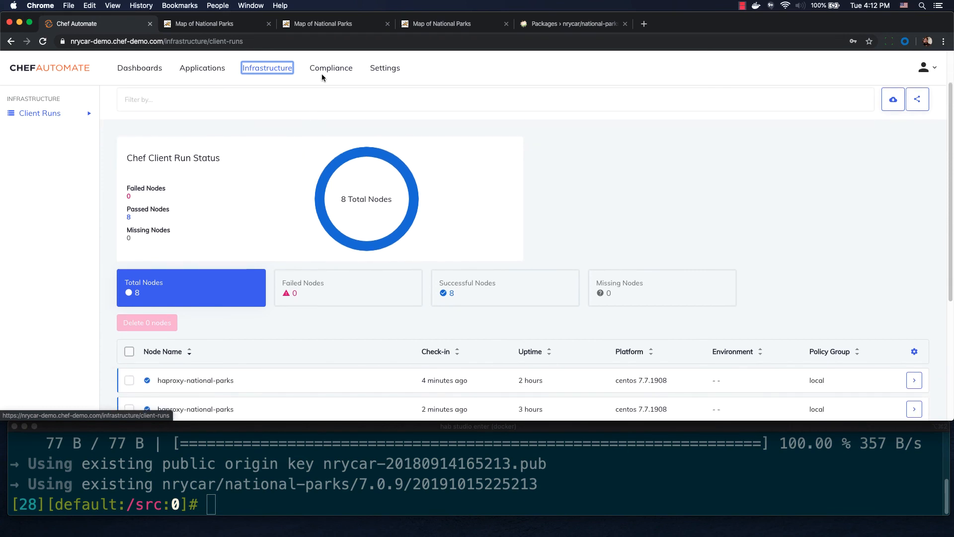
pyautogui.click(330, 68)
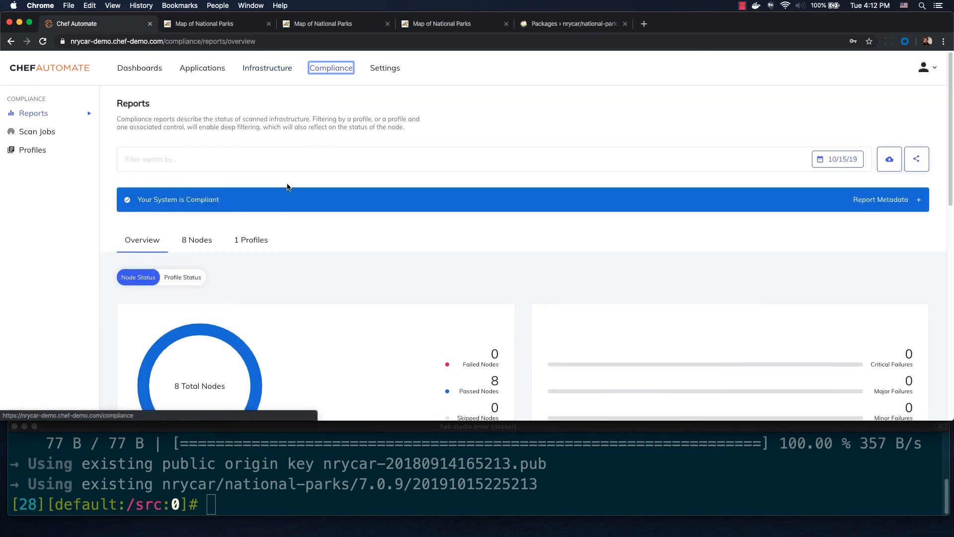
pyautogui.click(197, 239)
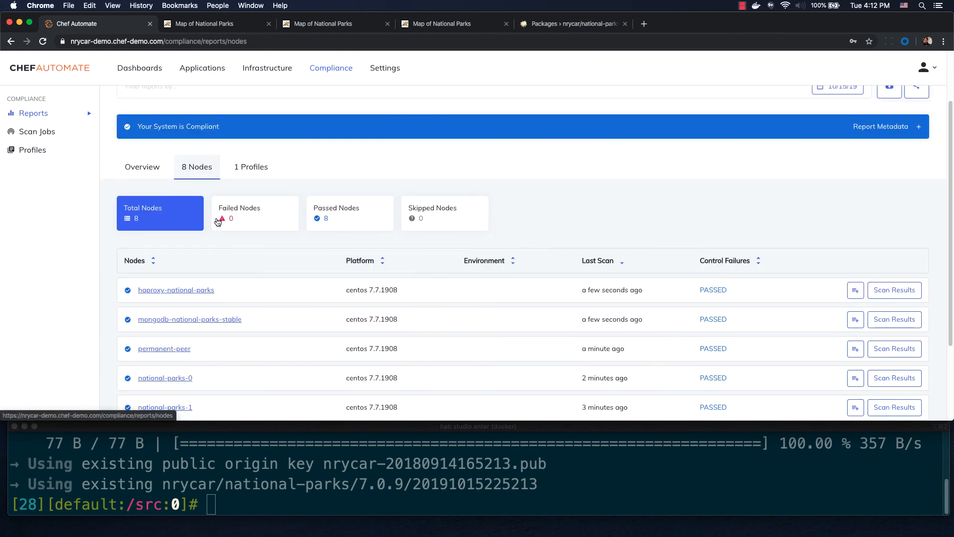
pyautogui.moveTo(218, 259)
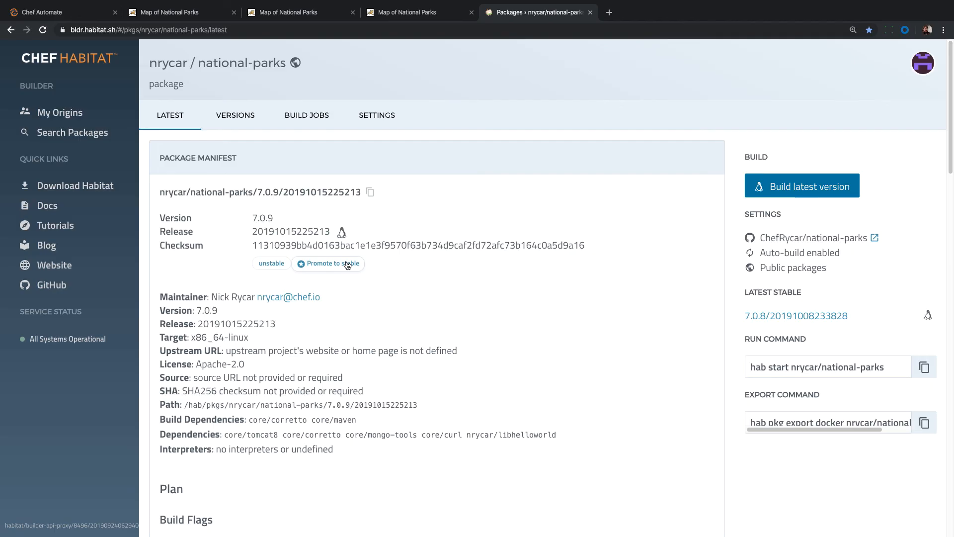
# - Promote national-parks 7.0.9 to stable and reload the production map to show red pins
pyautogui.click(327, 263)
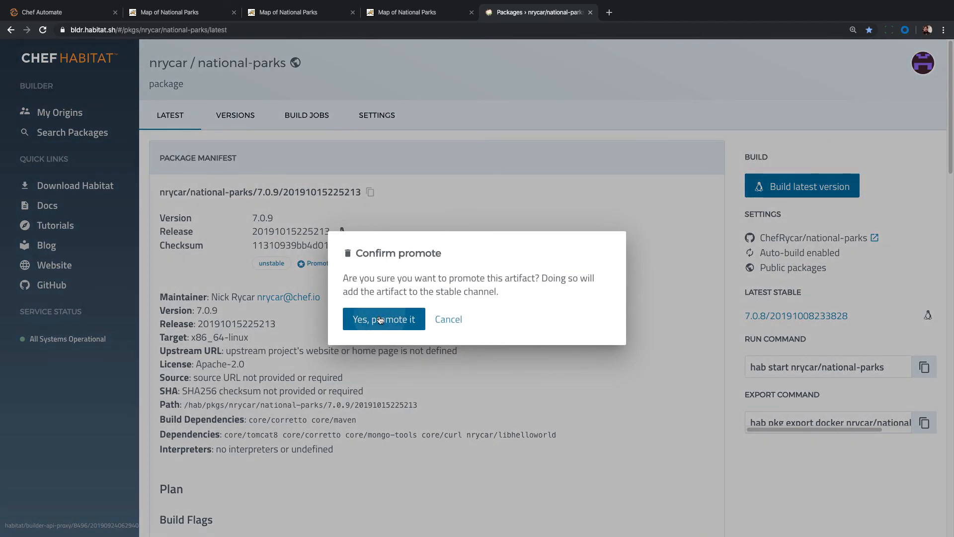
pyautogui.click(384, 319)
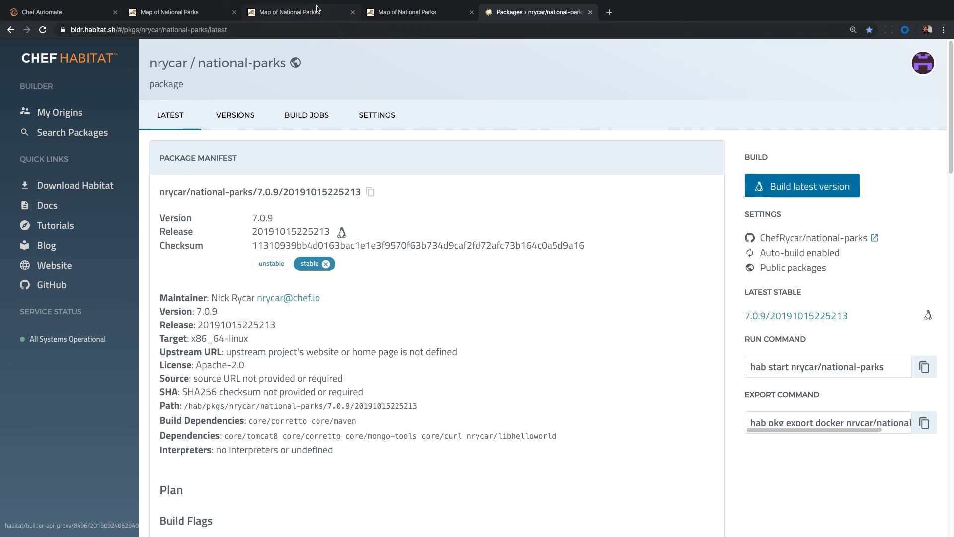
pyautogui.click(300, 12)
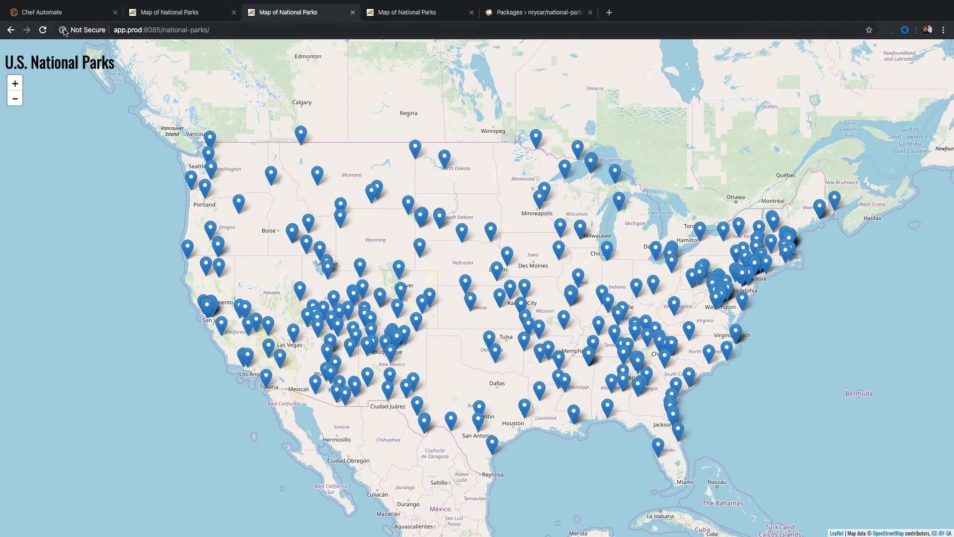
pyautogui.click(42, 28)
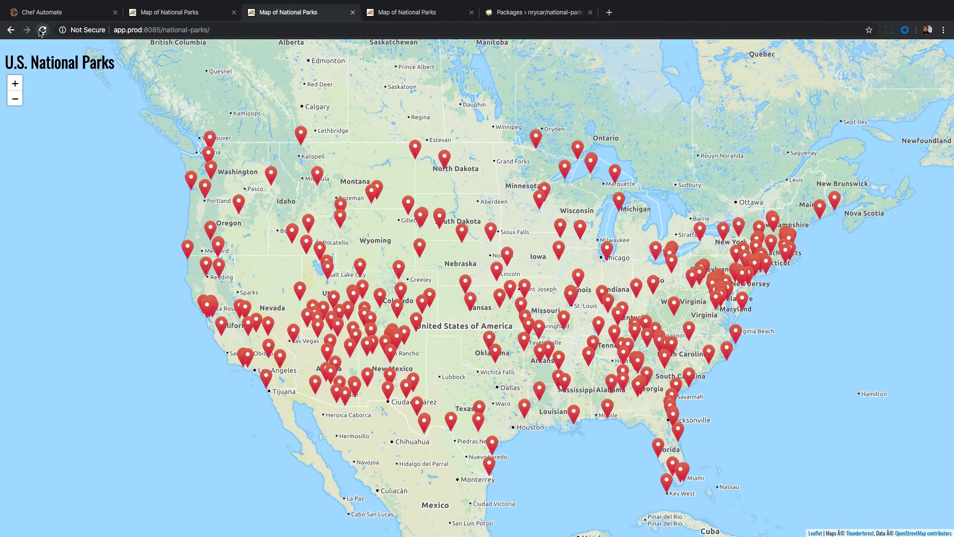